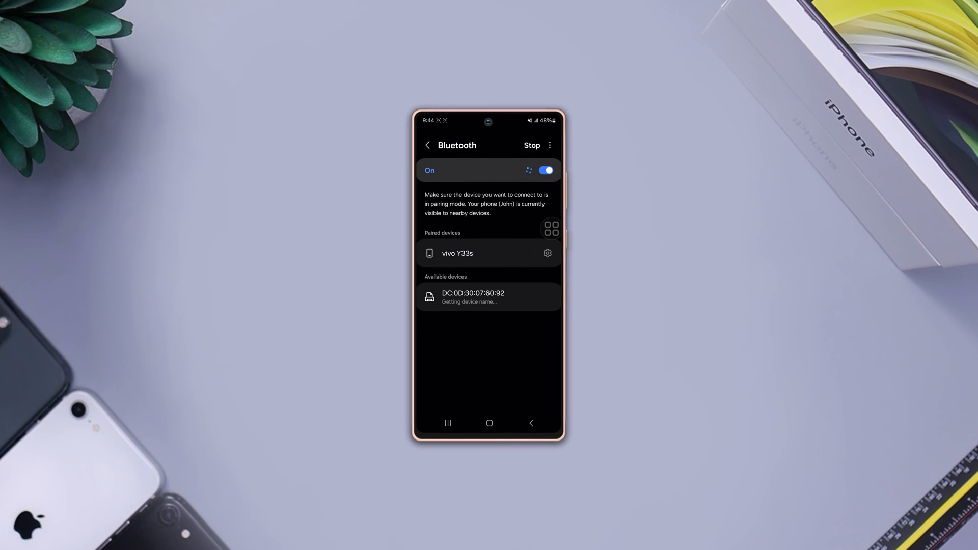
Exit the Bluetooth page to the home screen and open the app drawer
left_click(474, 253)
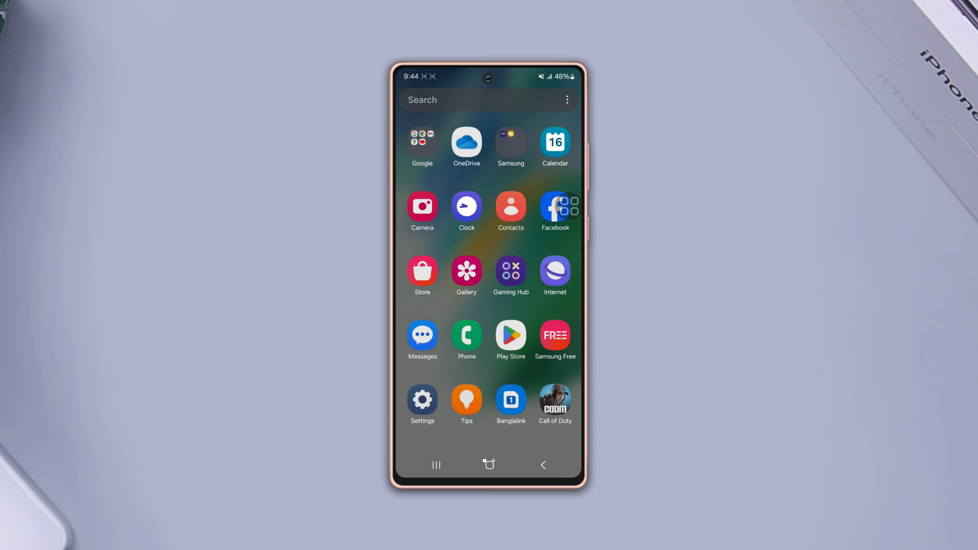
Set Enable Bluetooth HCI snoop log to Enabled in Developer options, then return to Settings
left_click(422, 401)
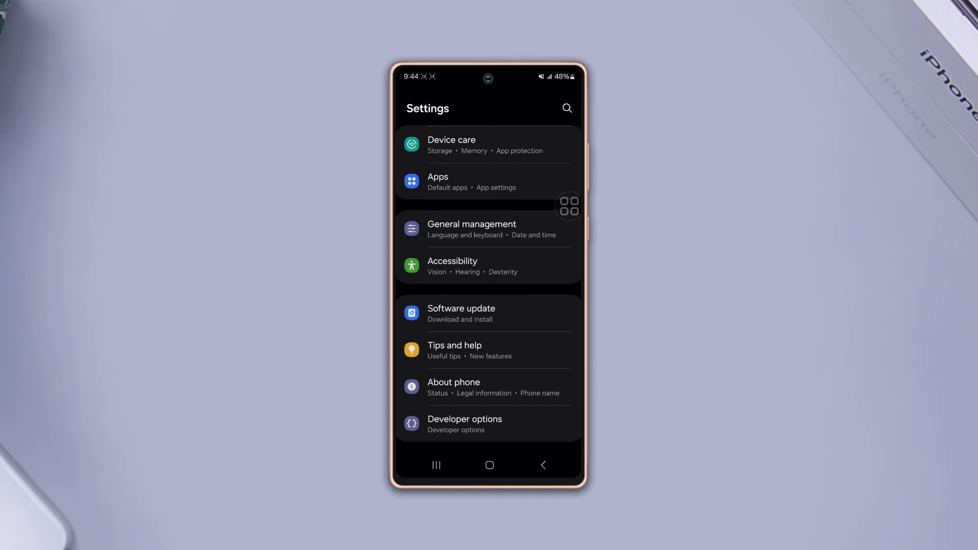
left_click(464, 423)
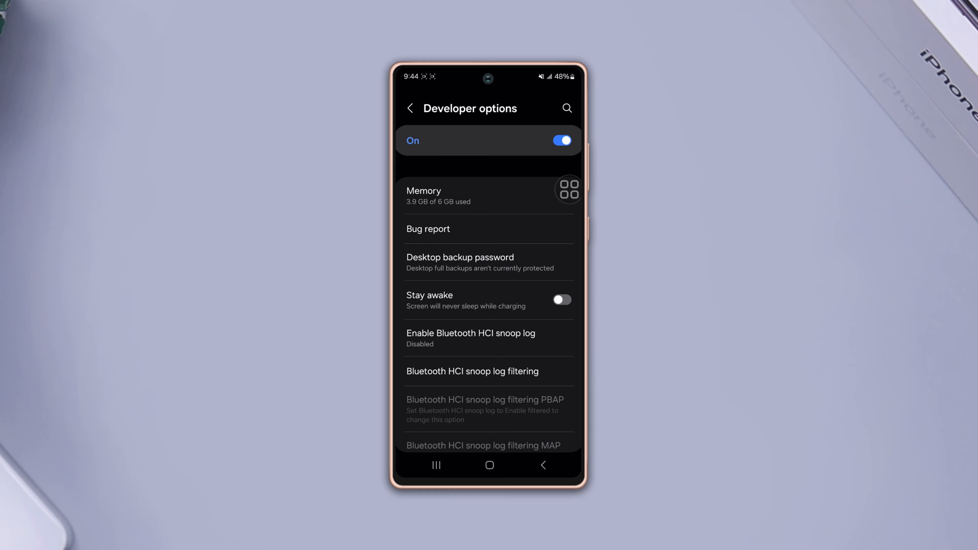
left_click(470, 338)
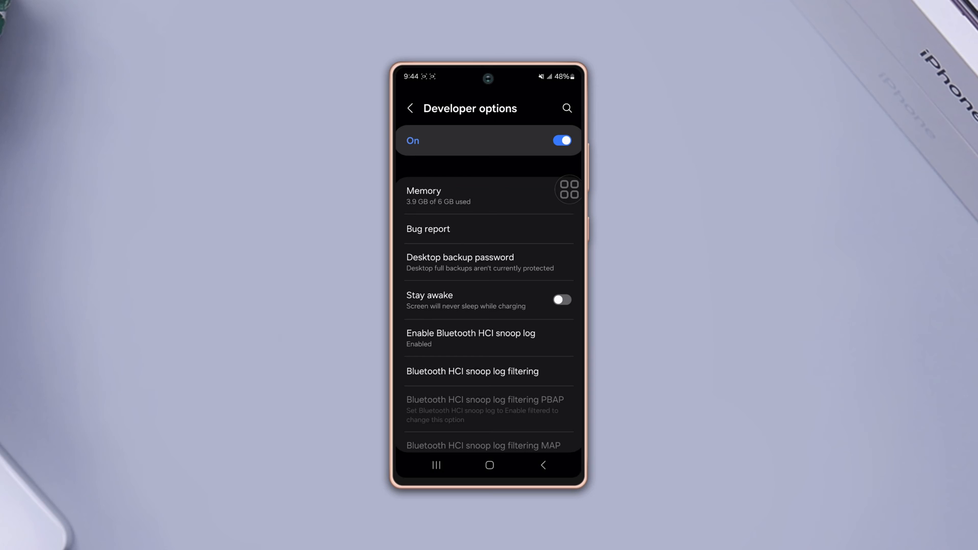
left_click(410, 108)
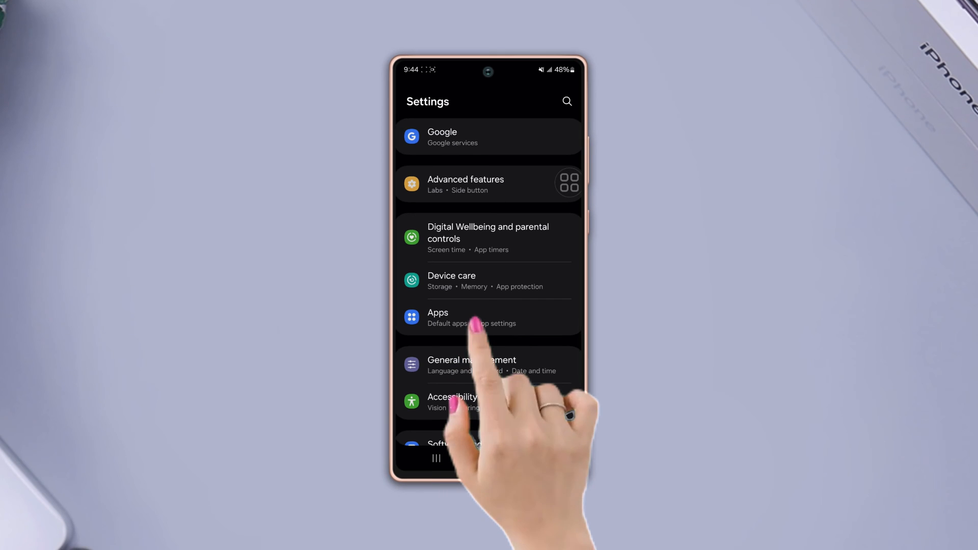
Turn on Show system apps in the Apps filter, expanding the list from 88 to 438 apps
left_click(461, 317)
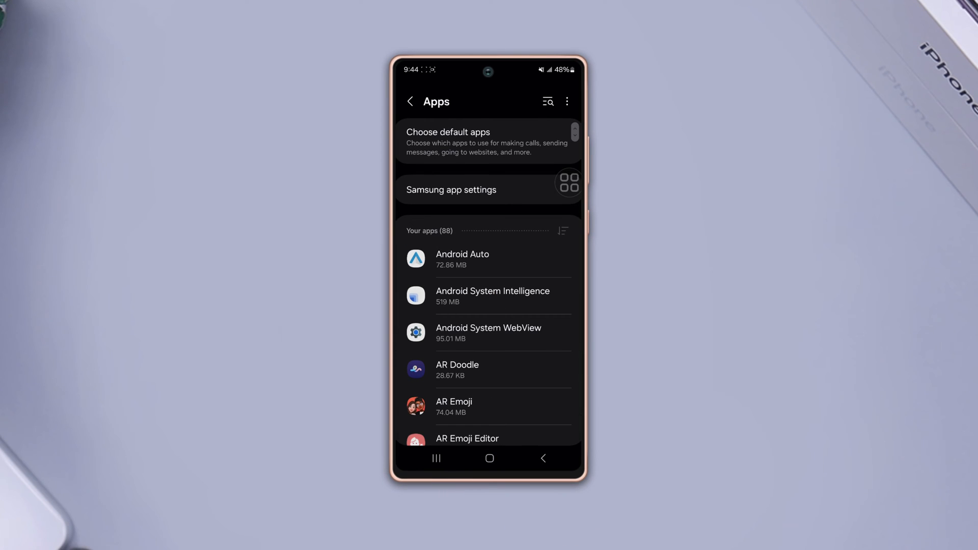
left_click(562, 231)
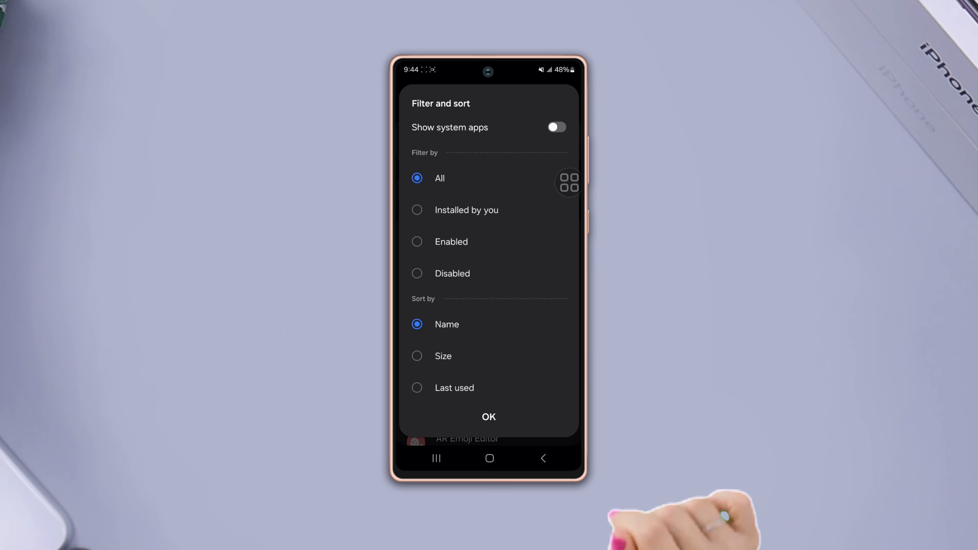
left_click(556, 128)
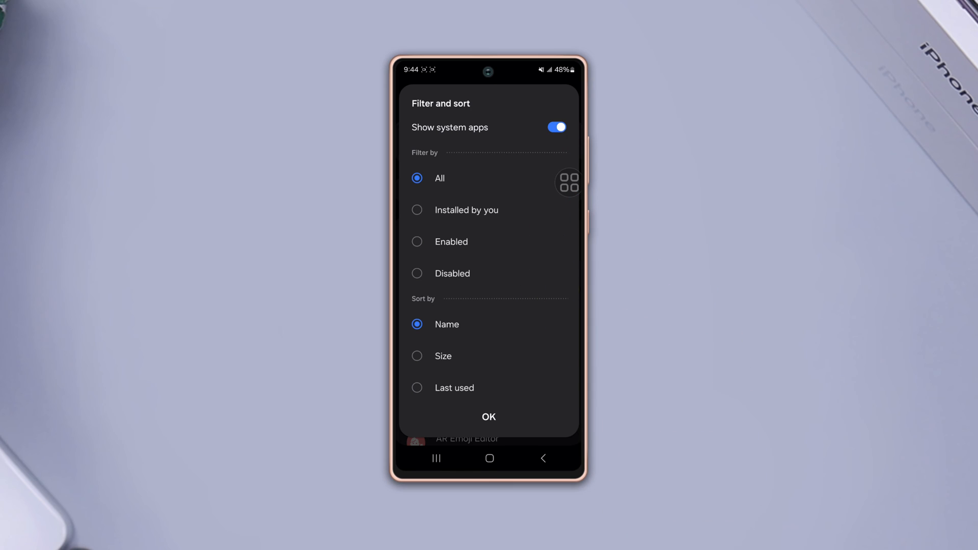
left_click(489, 417)
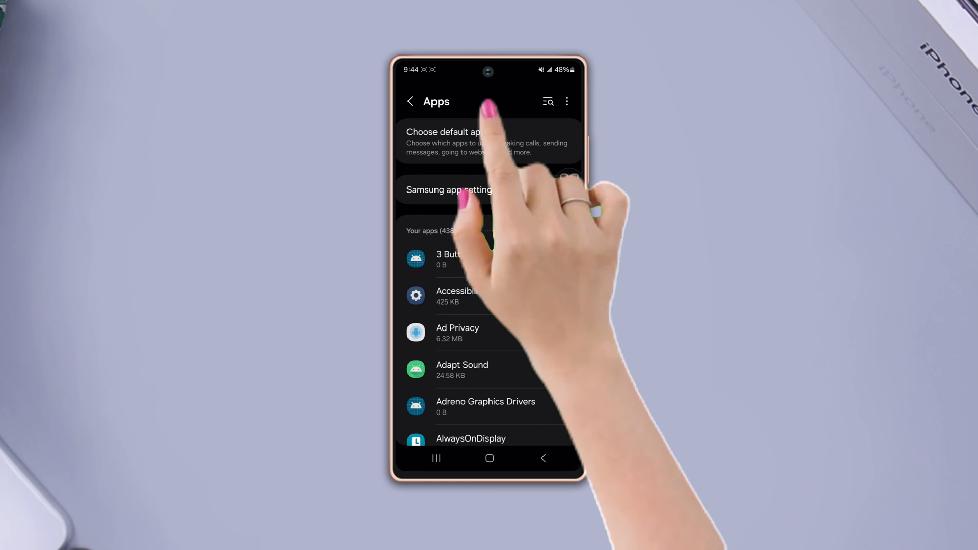
Search 'blue' and clear the Bluetooth app's cache, then return to the apps list
left_click(547, 101)
type("blue")
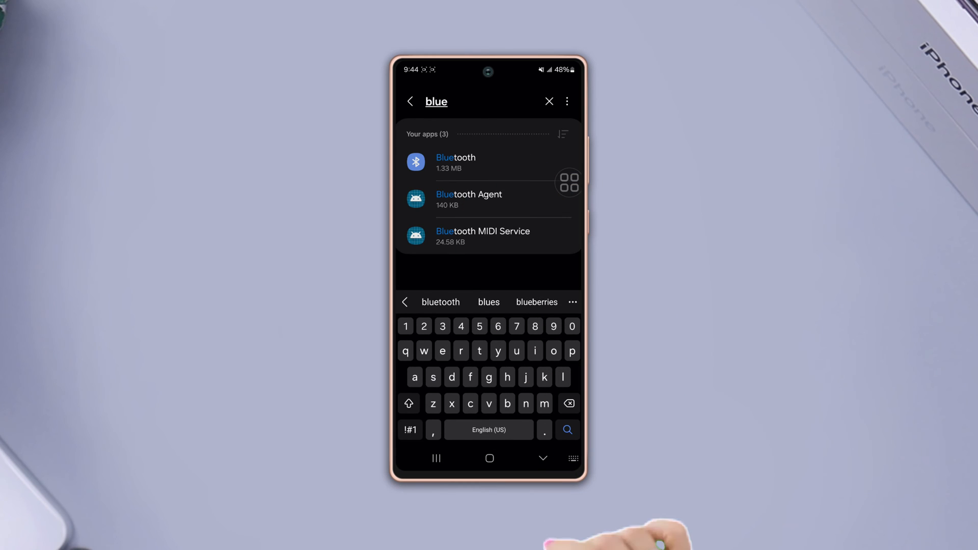
left_click(455, 161)
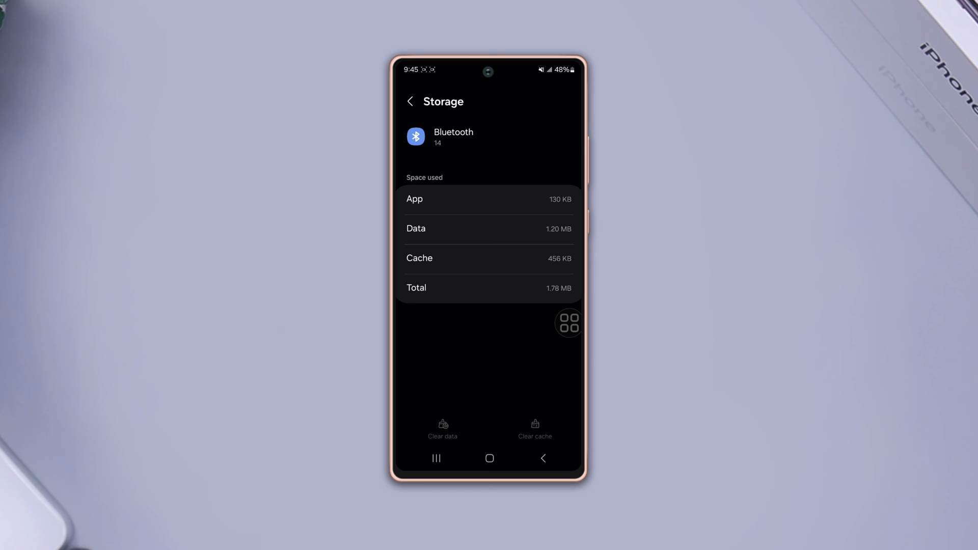
left_click(410, 101)
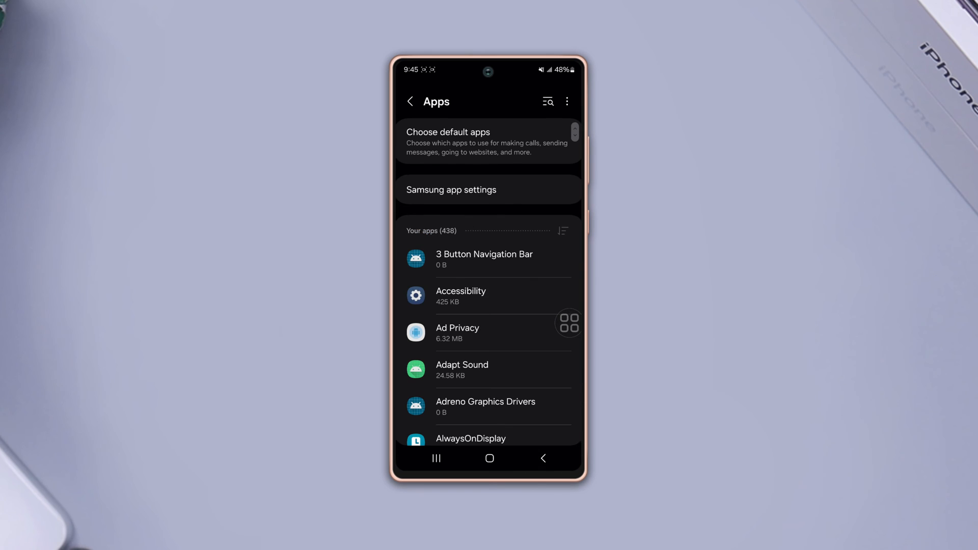
Check Software update for available downloads, then open General management
left_click(409, 101)
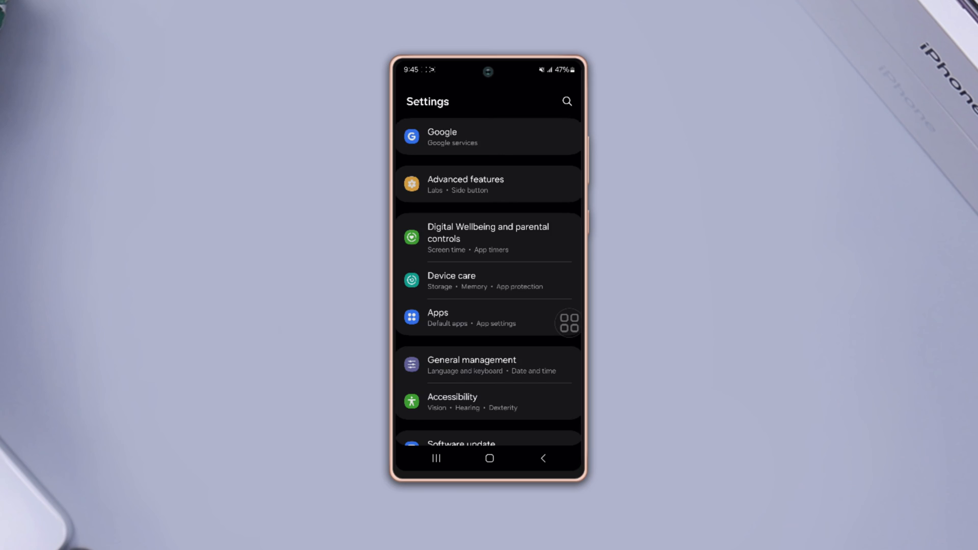
left_click(487, 443)
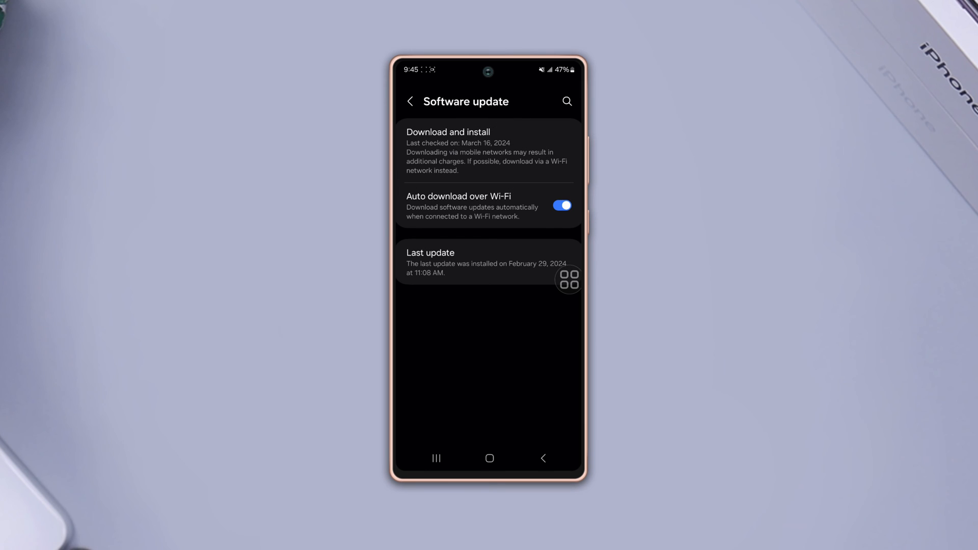
left_click(410, 101)
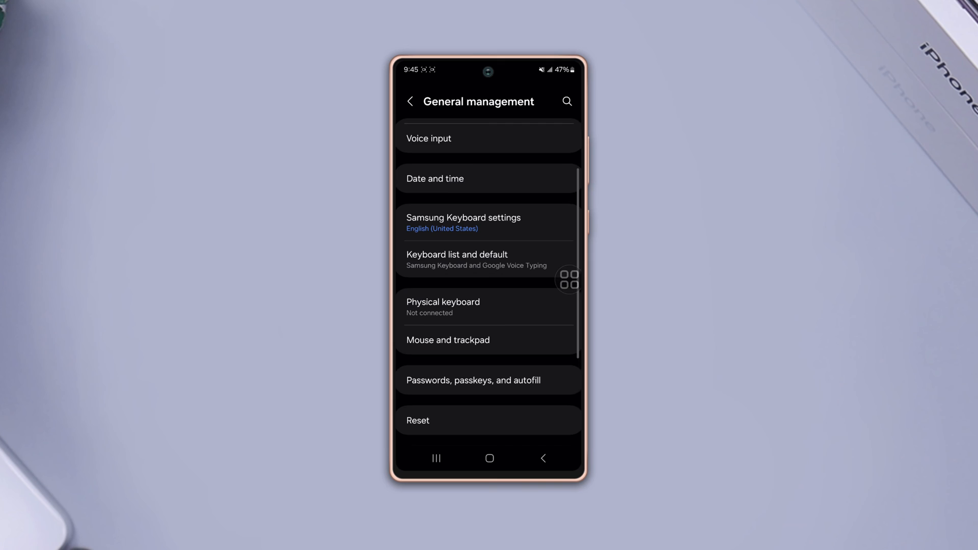
Reset Wi-Fi and Bluetooth settings from General management's Reset options and confirm
left_click(417, 420)
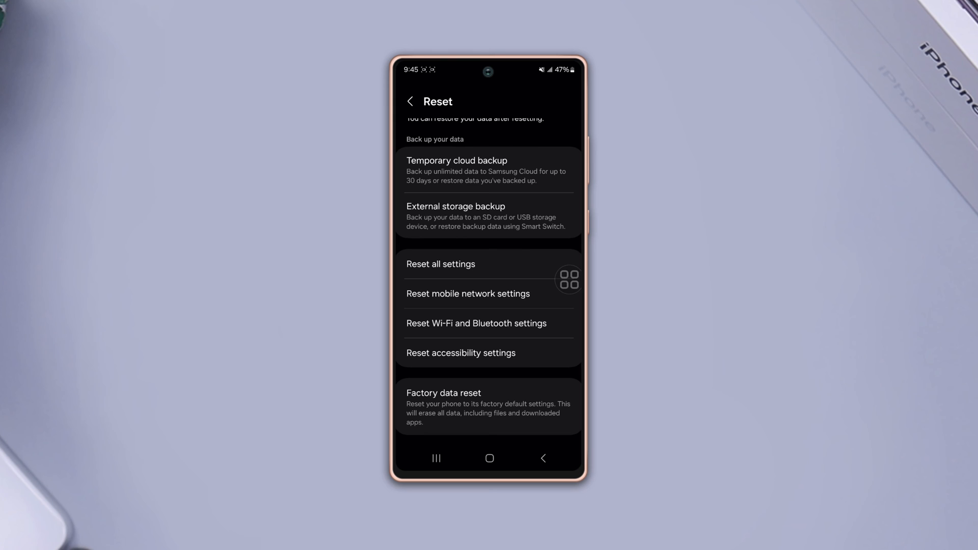
left_click(476, 323)
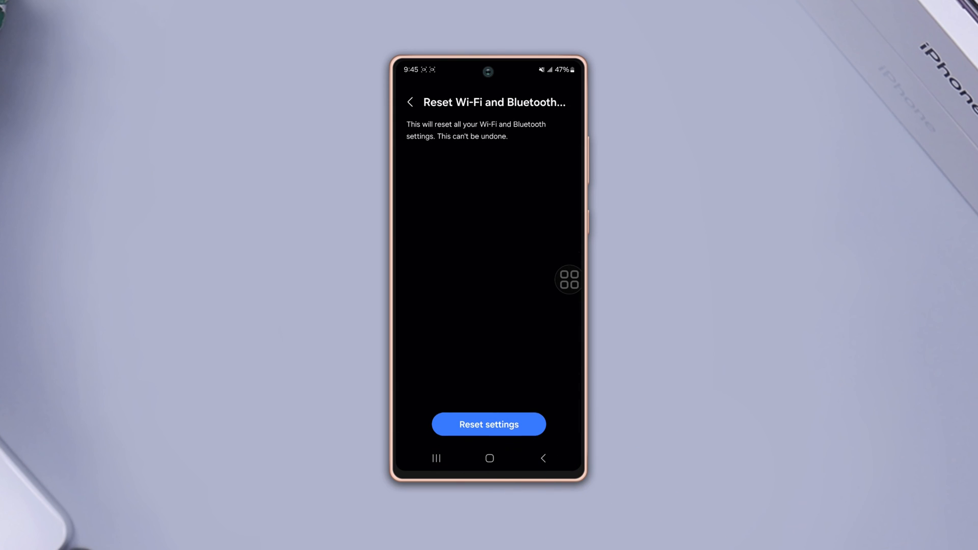
left_click(489, 424)
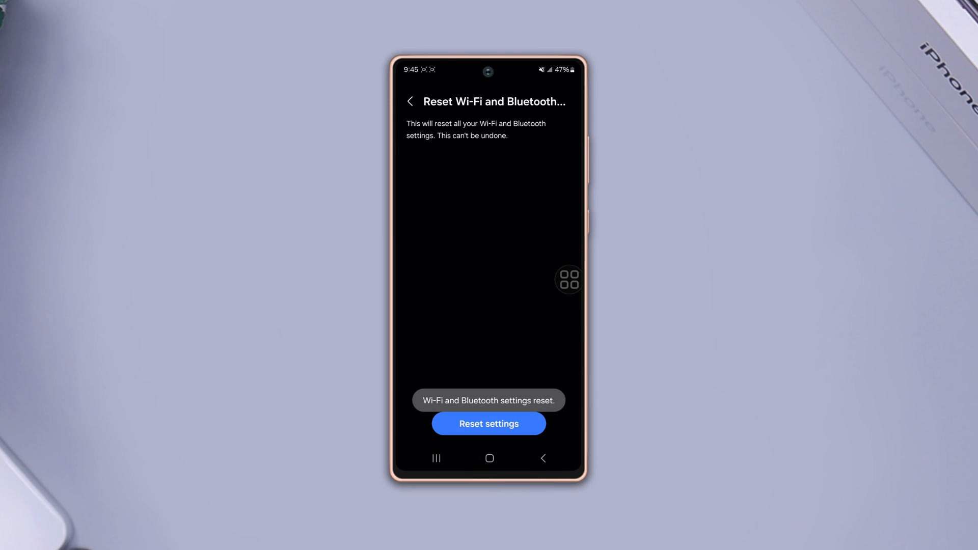